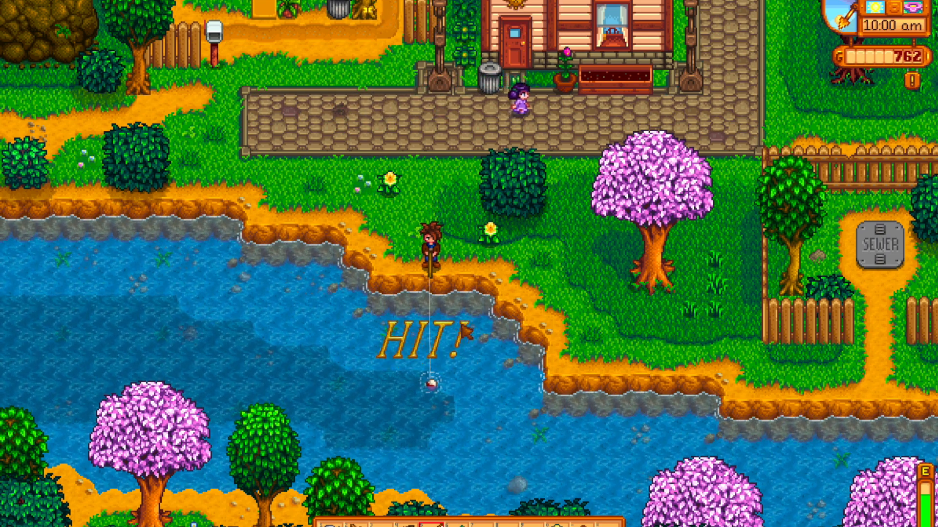
# Hook the fish at the pond edge when HIT! appears, then bring up the Fishing-Trainer debug window.
pyautogui.click(442, 251)
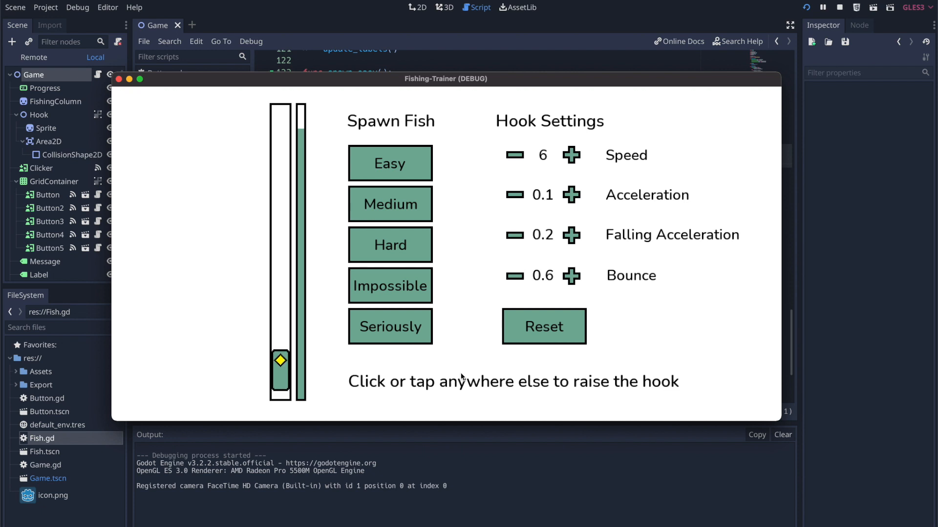
# Raise the hook's Bounce setting to 1.4 with the + button after landing a fish.
pyautogui.click(570, 276)
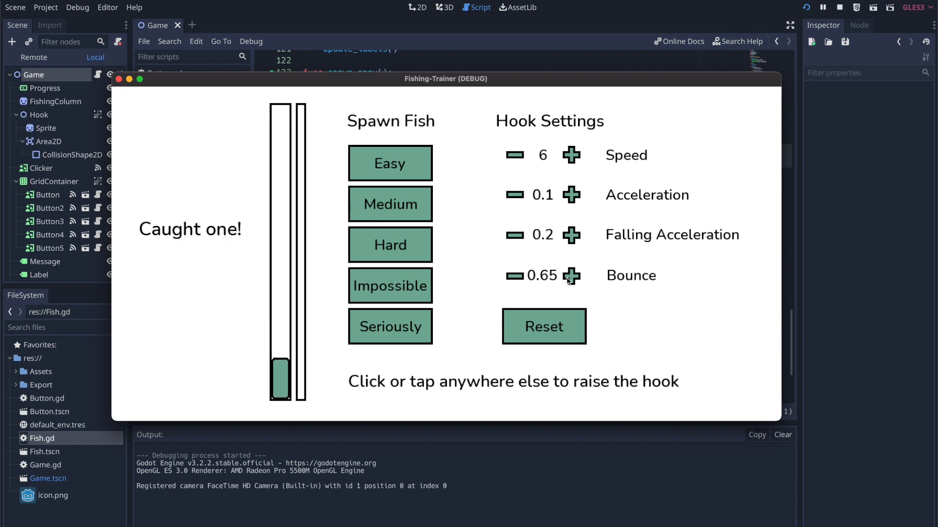
pyautogui.click(570, 276)
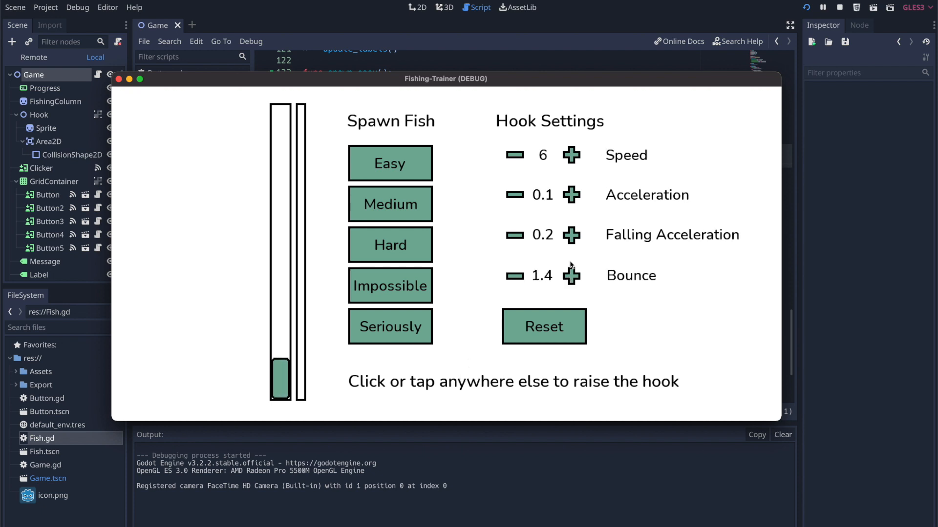
pyautogui.click(570, 155)
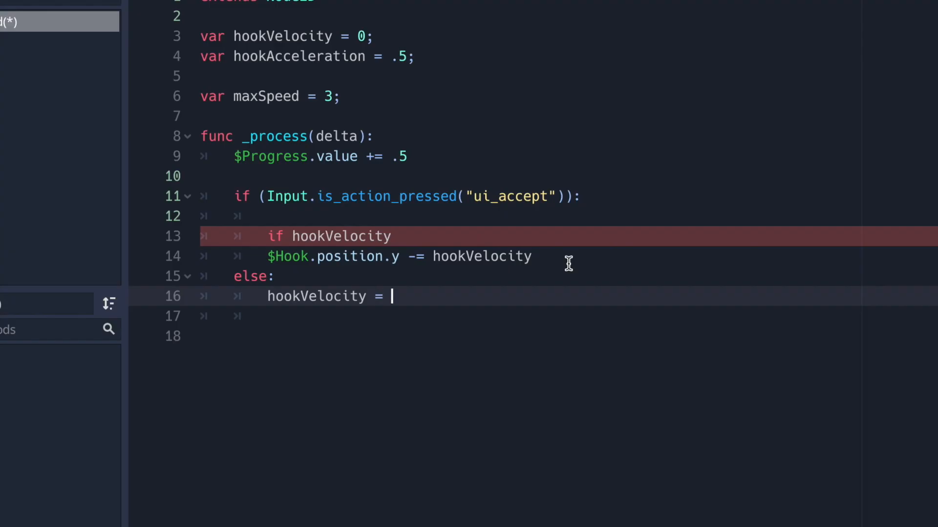
# Add the else branch resetting hookVelocity to 0 when the hook is not pressed.
pyautogui.write('0')
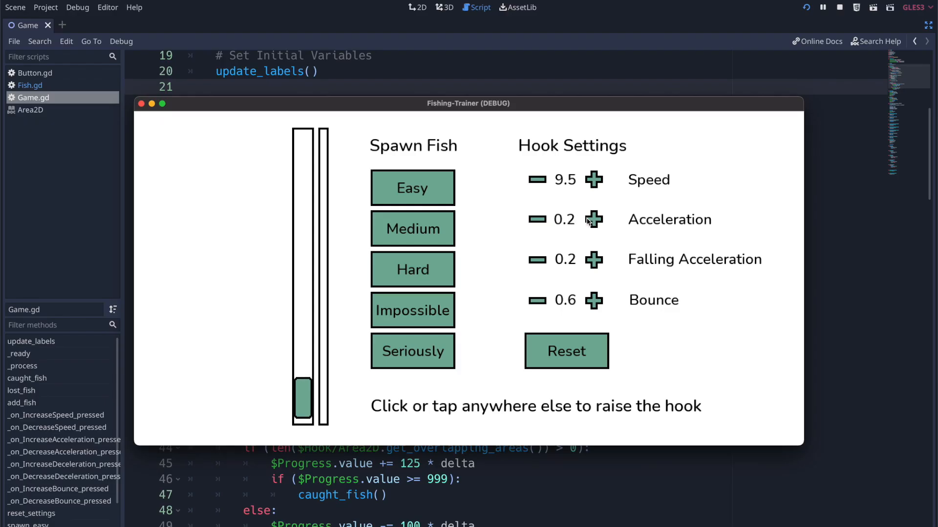
# Raise hook Acceleration to 0.4 and lift the hook up the fishing column to test it.
pyautogui.click(593, 220)
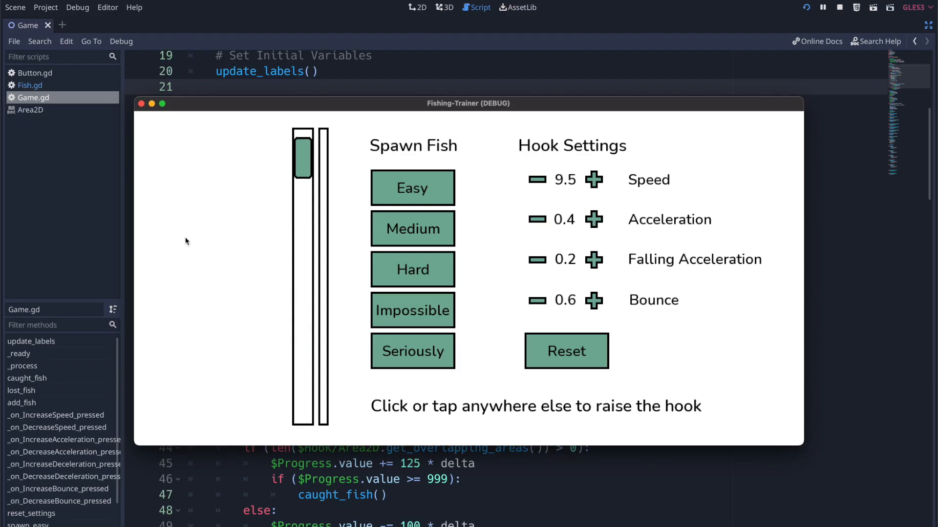
pyautogui.click(840, 7)
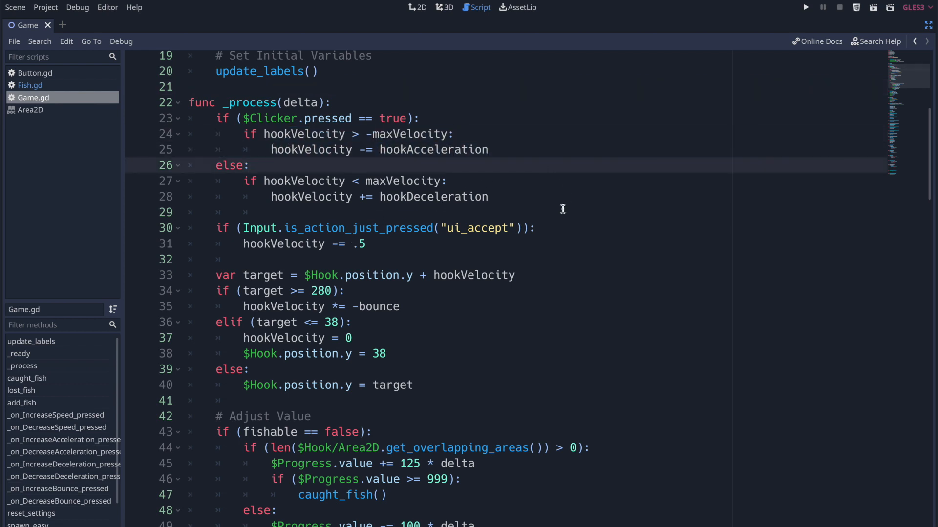
pyautogui.moveTo(412, 248)
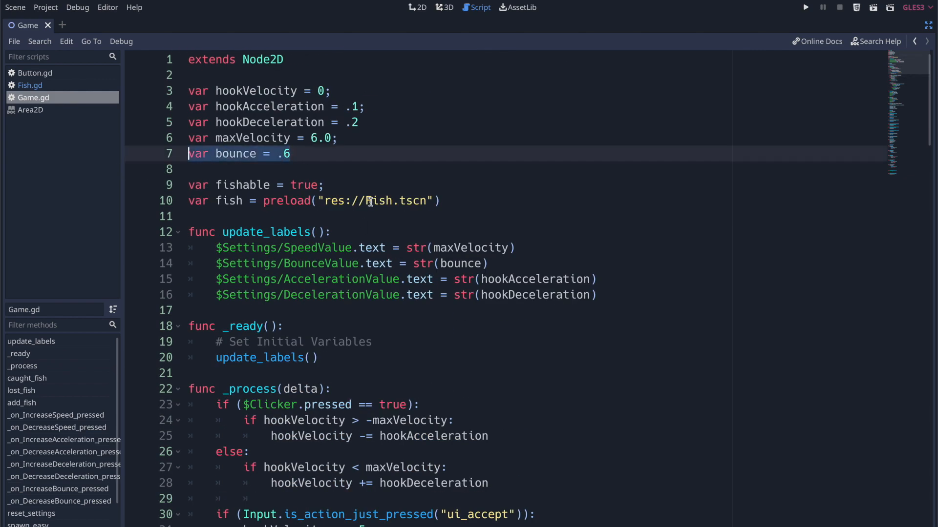
# Scroll Game.gd from the hook variable declarations down to the bounce logic.
pyautogui.scroll(-3)
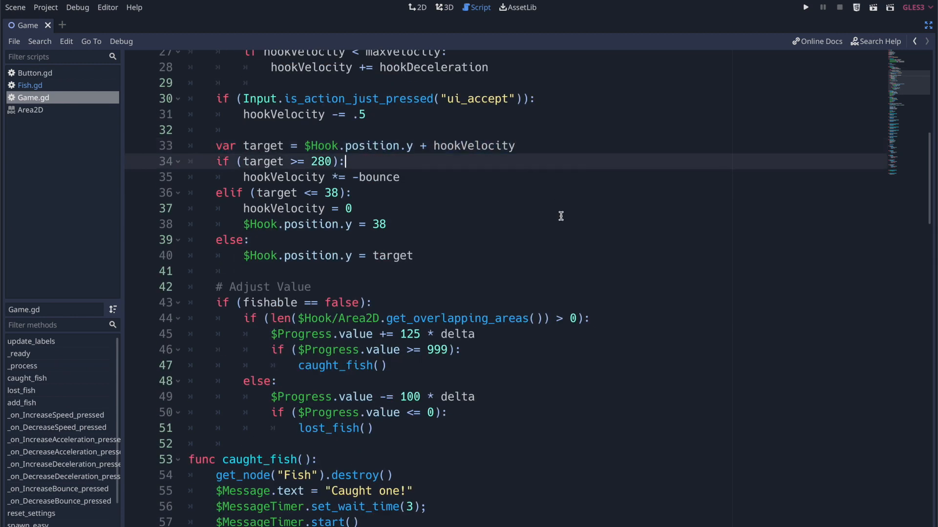
pyautogui.moveTo(488, 208)
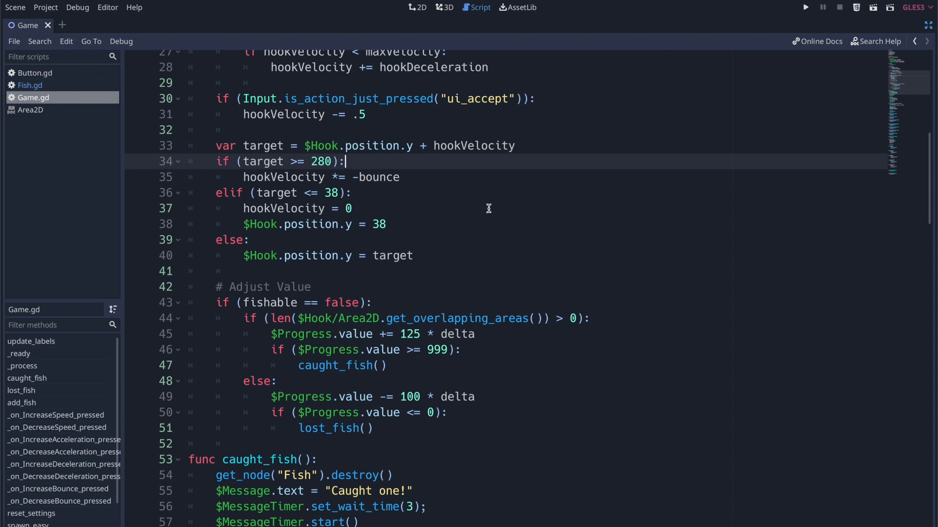
pyautogui.moveTo(487, 211)
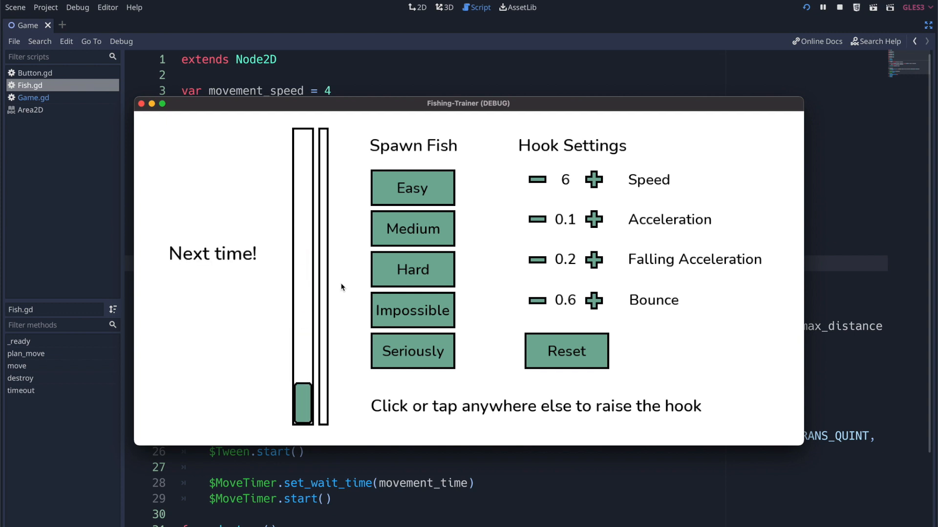
# Close the trainer, review Fish.gd's movement code, then switch to Game.gd's spawn functions.
pyautogui.click(840, 7)
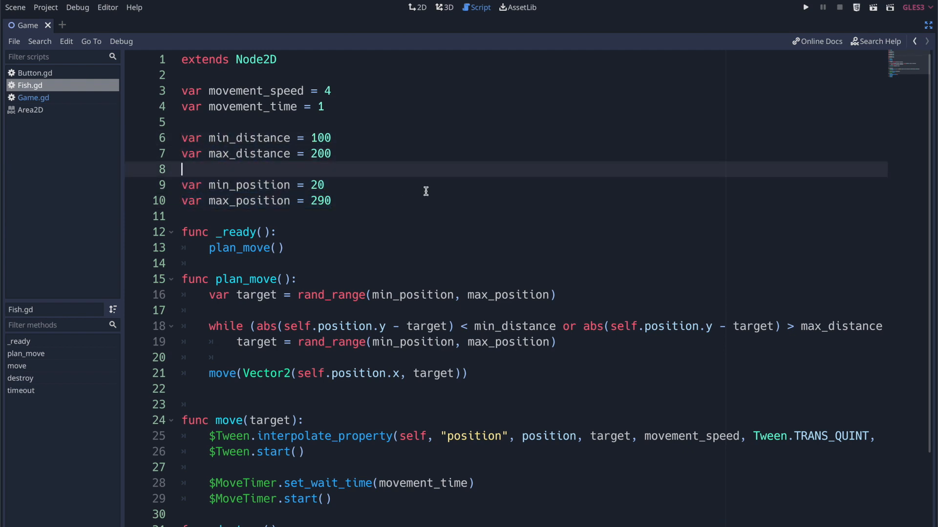
pyautogui.moveTo(425, 232)
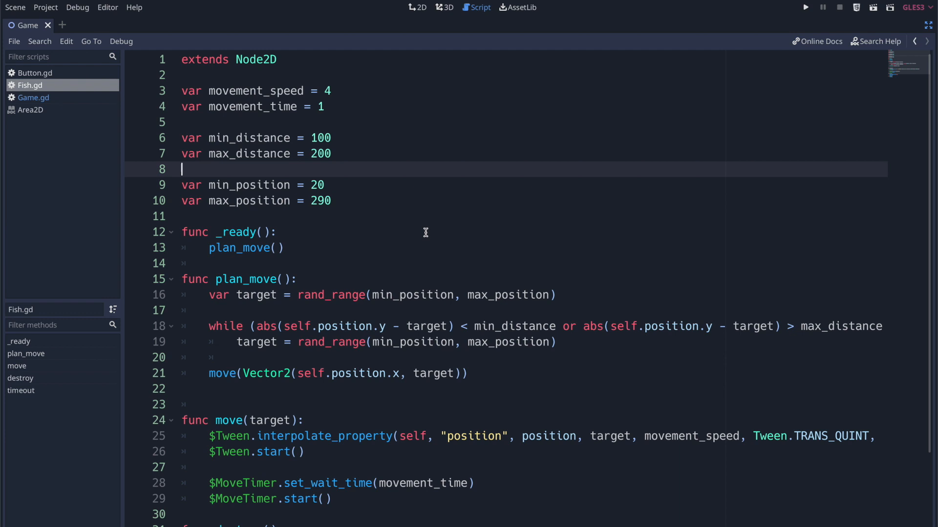
pyautogui.scroll(-3)
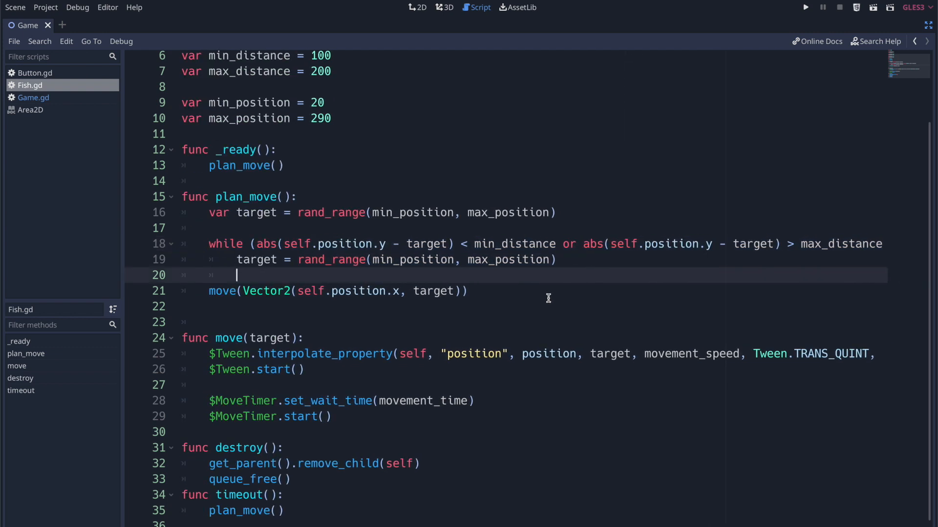
pyautogui.click(33, 97)
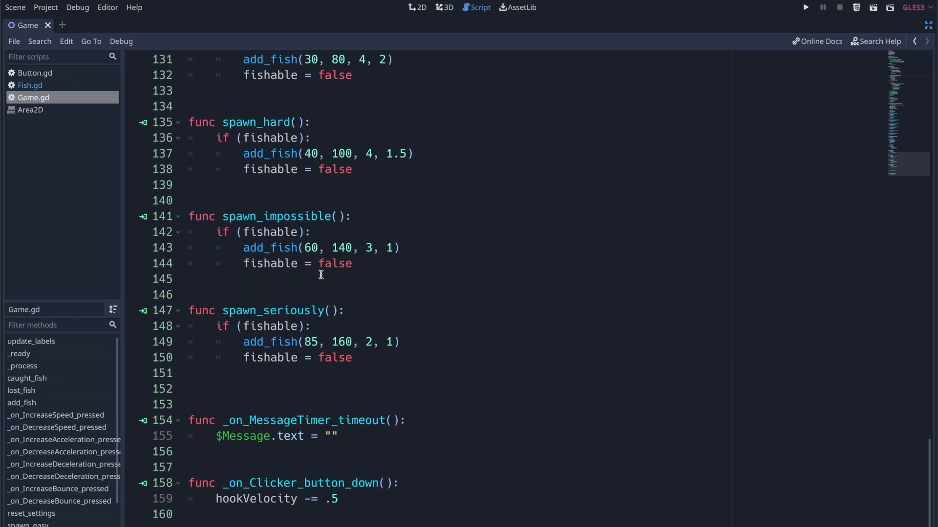
# Run the Fishing-Trainer and raise Falling Acceleration to 2.
pyautogui.click(804, 7)
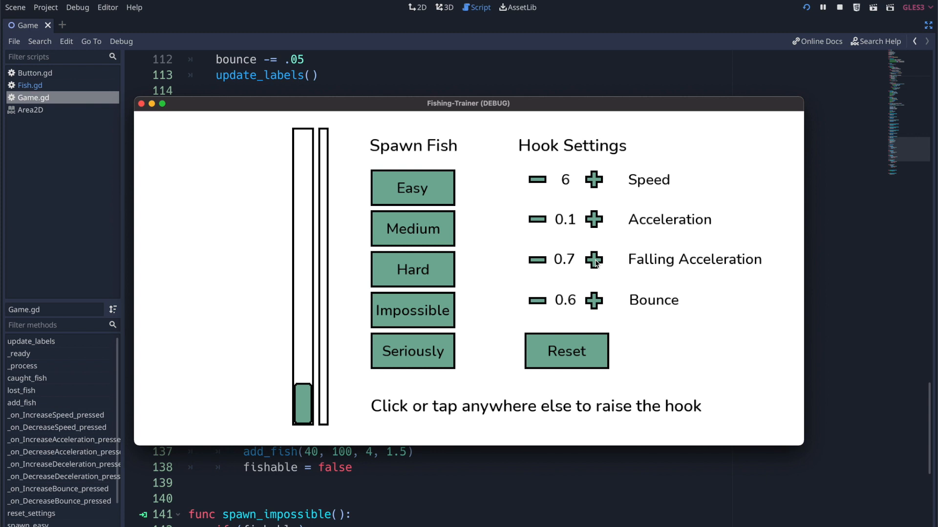
pyautogui.click(593, 260)
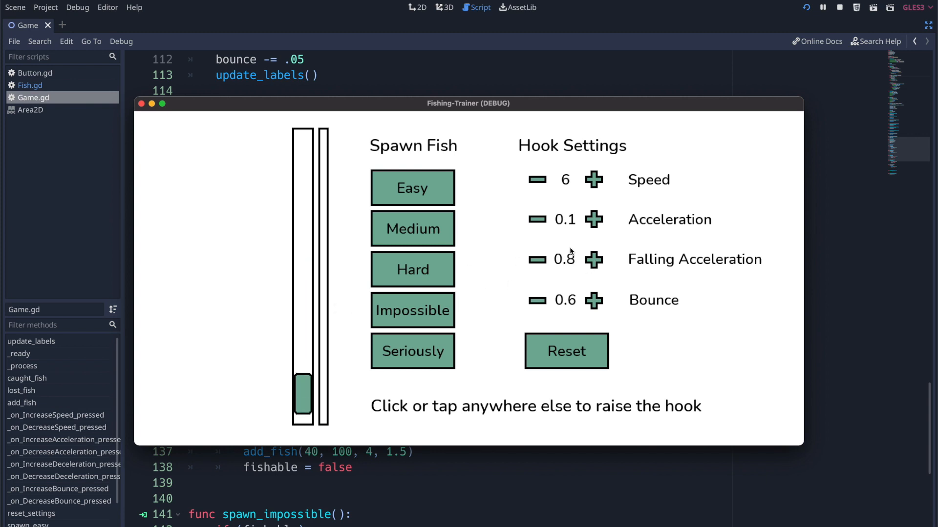
pyautogui.click(594, 259)
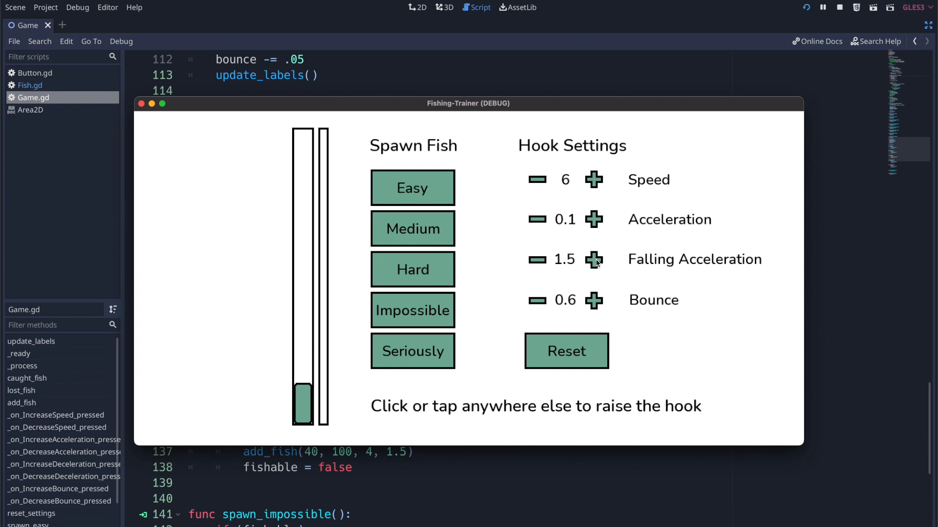
pyautogui.click(593, 260)
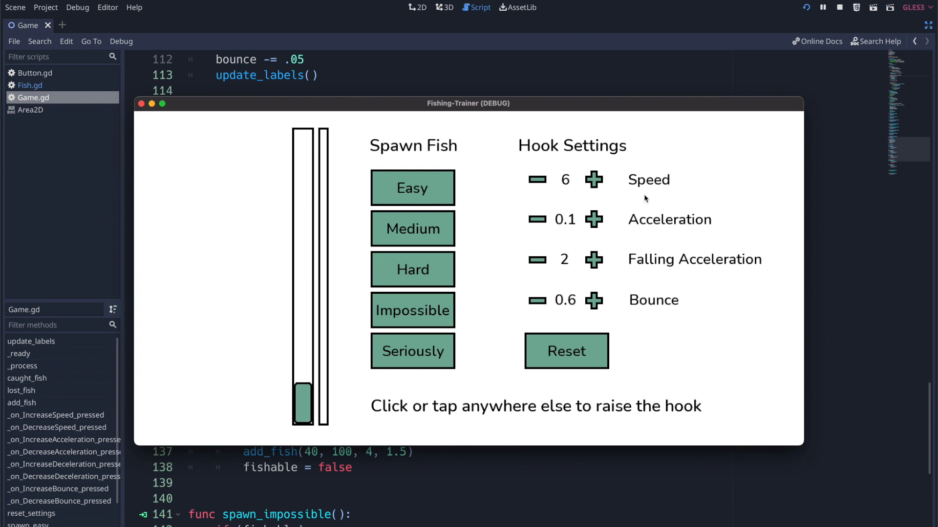
# Raise the hook Speed to 20.
pyautogui.click(593, 180)
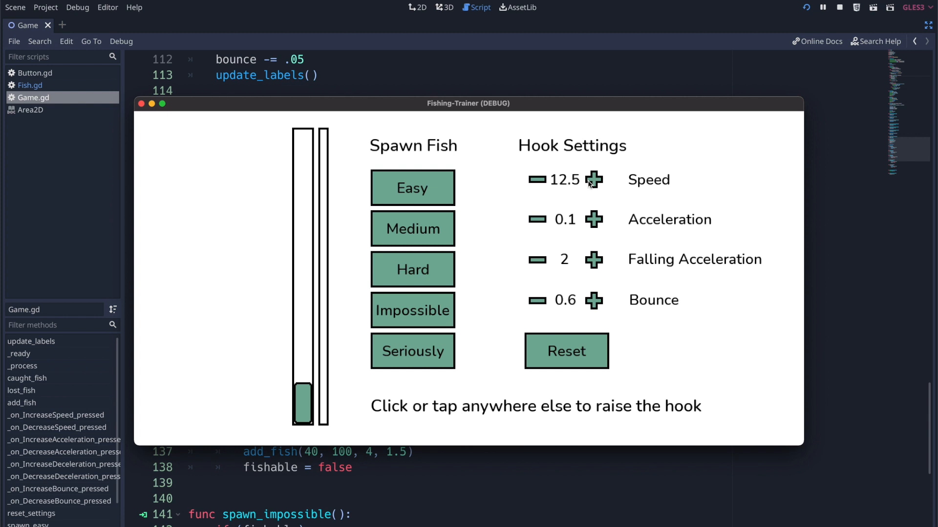
pyautogui.click(593, 180)
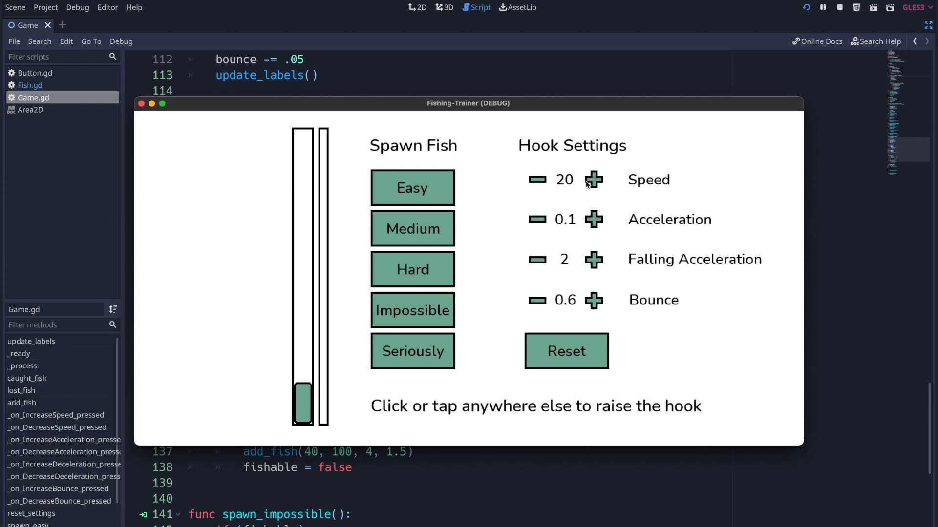